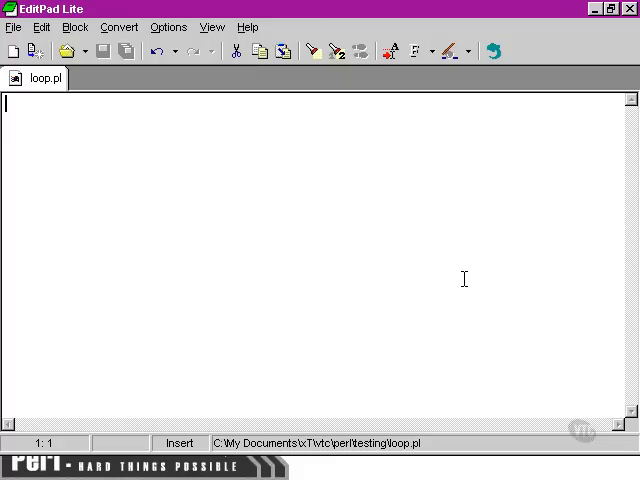
pyautogui.write('@films =')
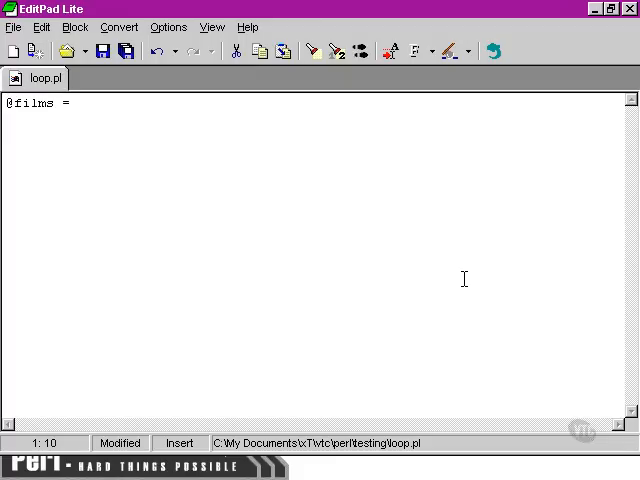
pyautogui.write("('Fifth Element', '")
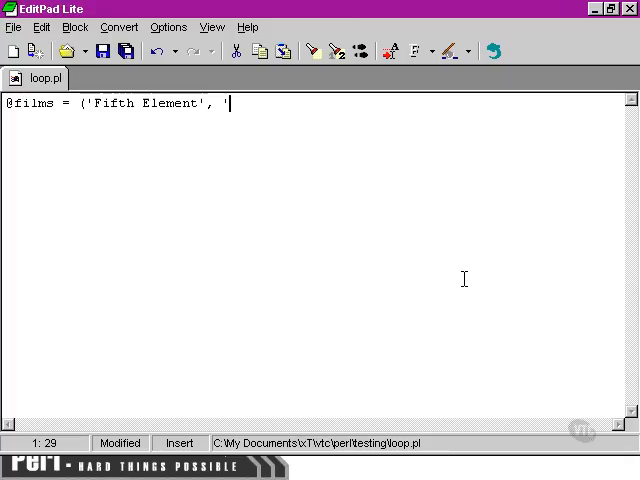
pyautogui.write("La Haine', 'Alien');")
pyautogui.click(320, 136)
pyautogui.write('foreach (@films')
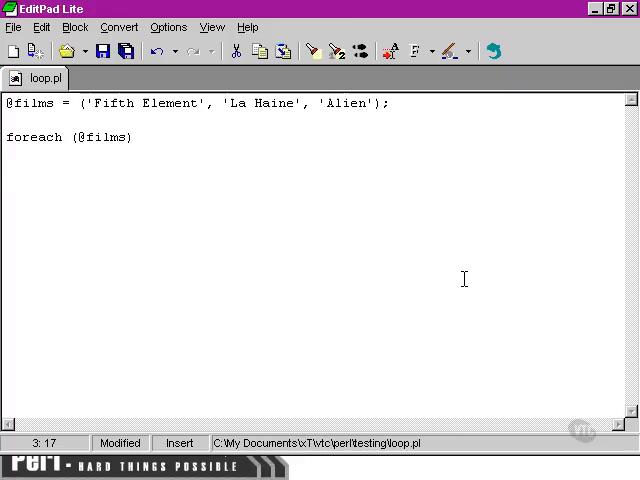
pyautogui.write('(')
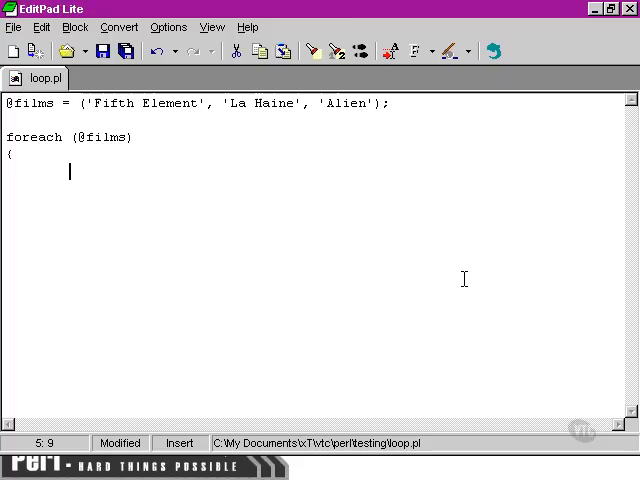
# - Try a $films[$i] indexed element line, then remove it from the loop
pyautogui.write('$film')
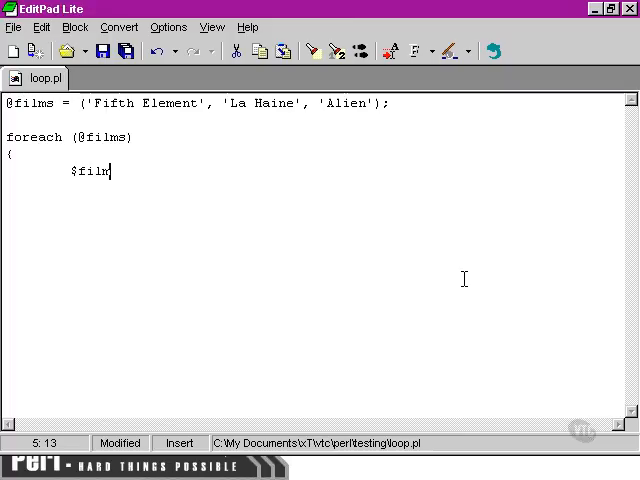
pyautogui.write('s[$i]')
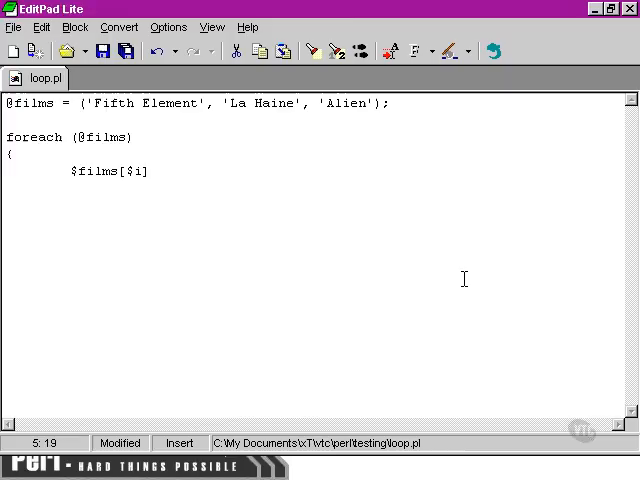
pyautogui.press('BackSpace')
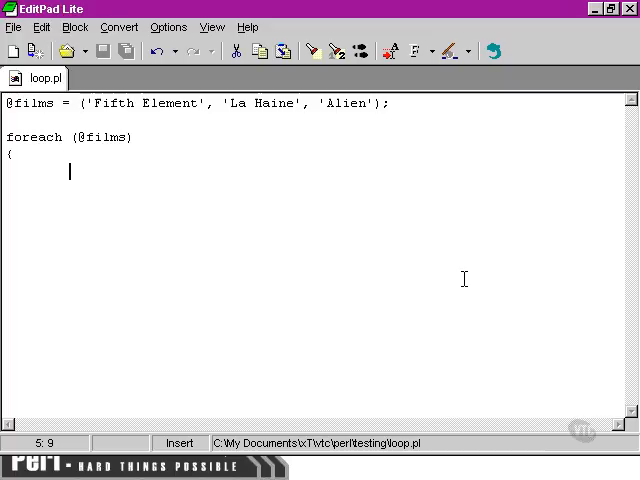
# - Write print $_; and print "\n"; in the loop body and save loop.pl
pyautogui.write('print')
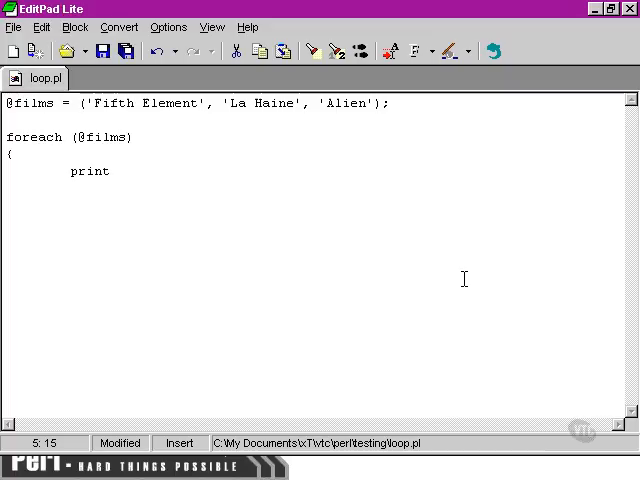
pyautogui.write('$_;')
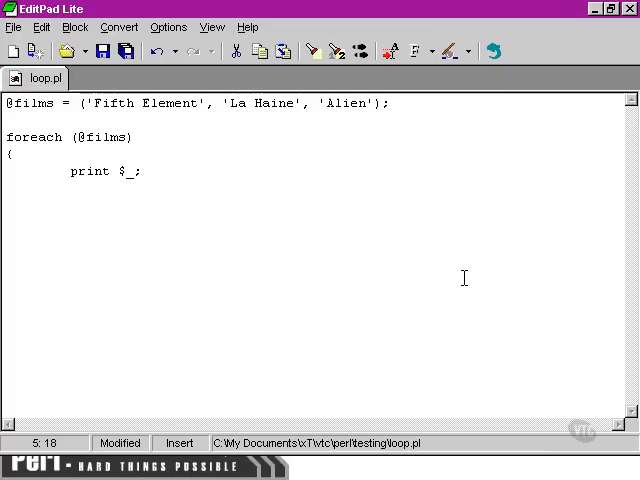
pyautogui.press('Return')
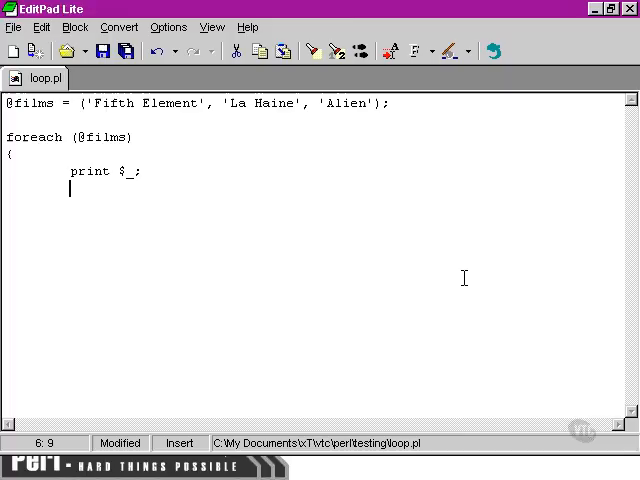
pyautogui.write('print "\\n";')
pyautogui.write('}')
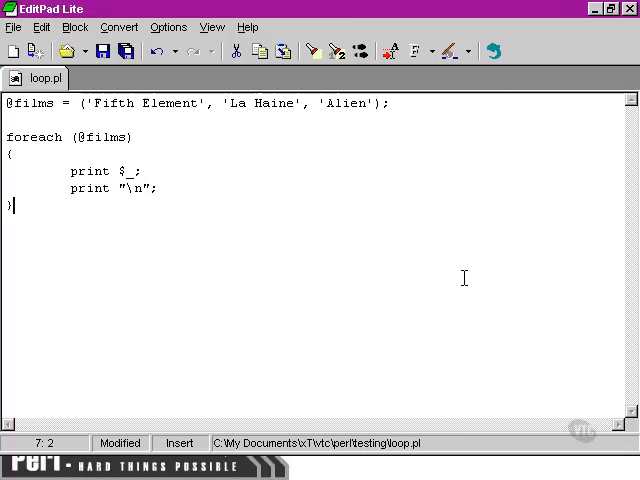
pyautogui.click(100, 52)
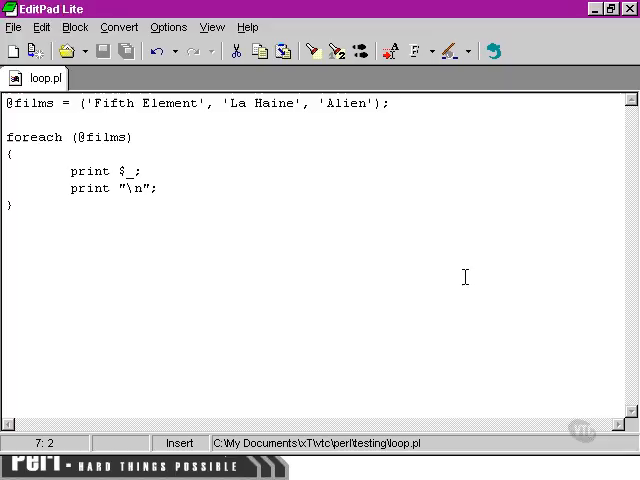
pyautogui.doubleClick(120, 172)
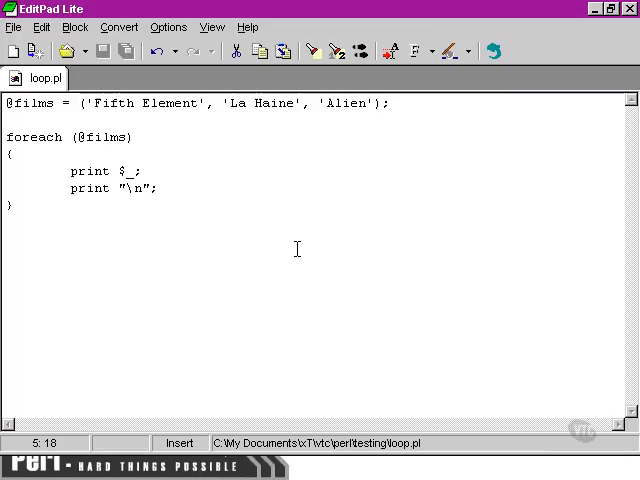
pyautogui.click(142, 172)
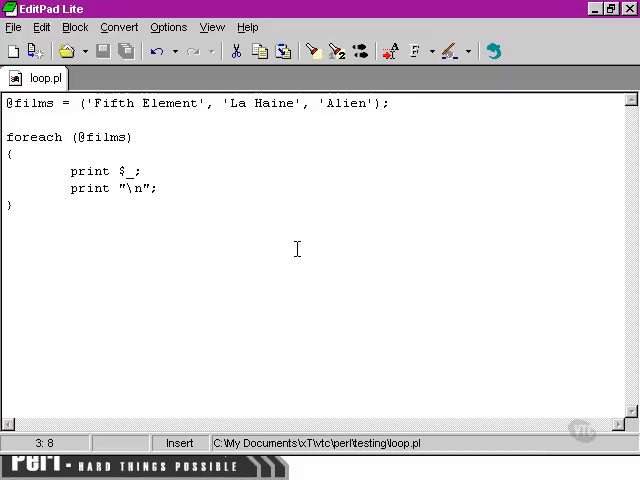
# - Start a $name line, then clear the films script from loop.pl
pyautogui.write('$name')
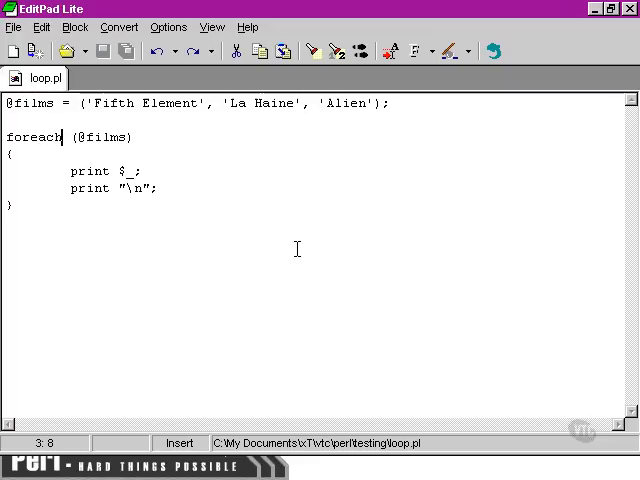
pyautogui.click(132, 136)
pyautogui.write('%')
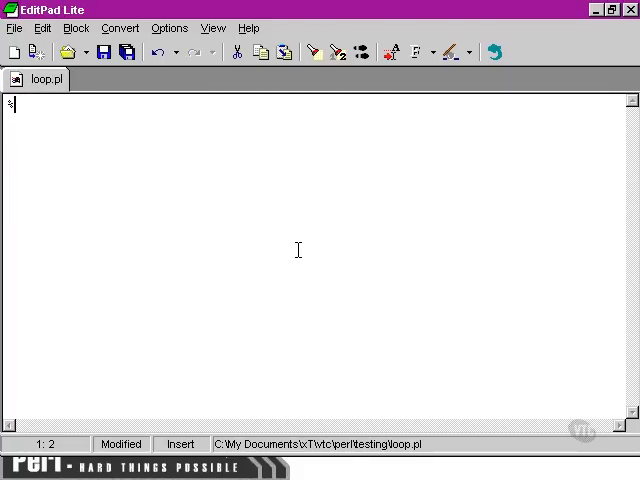
# - Write %familyAges with 'Susanne' => 24 and the following name => age pairs
pyautogui.write('family')
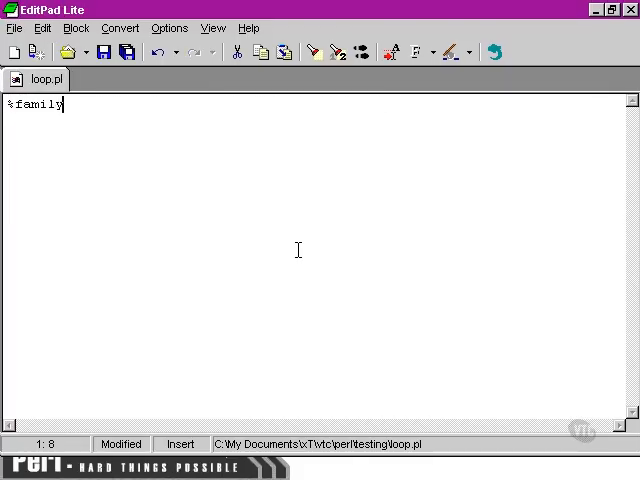
pyautogui.write('Ages =')
pyautogui.write('(')
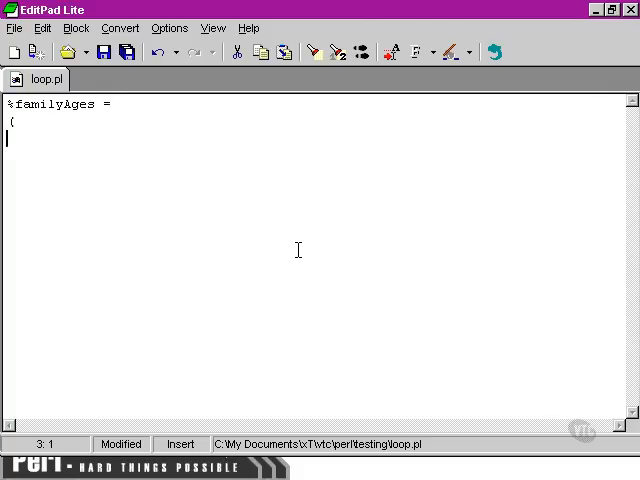
pyautogui.write("'Susan")
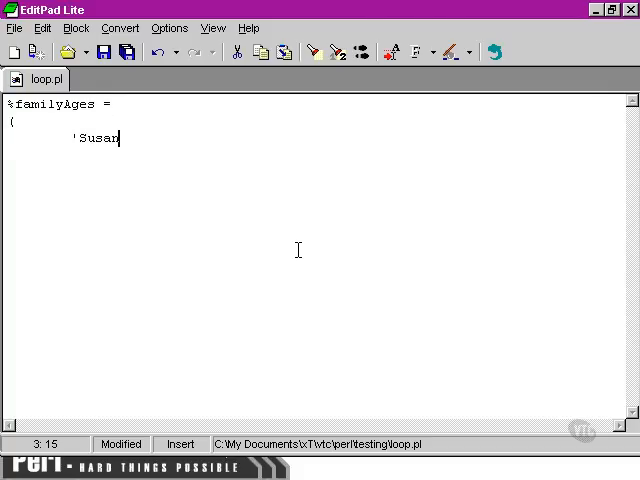
pyautogui.write("ne'")
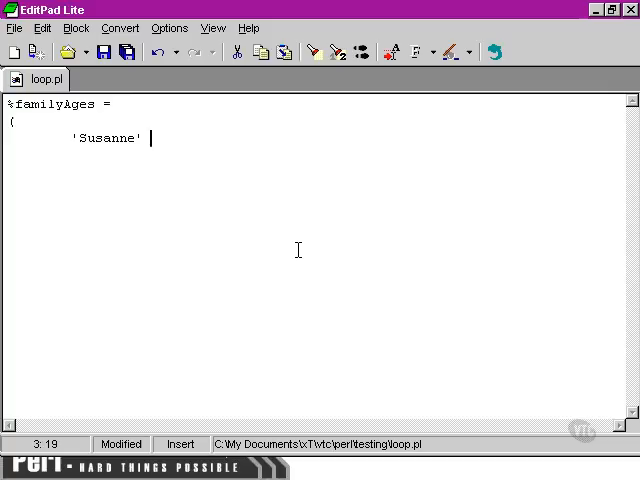
pyautogui.write('=> 24,')
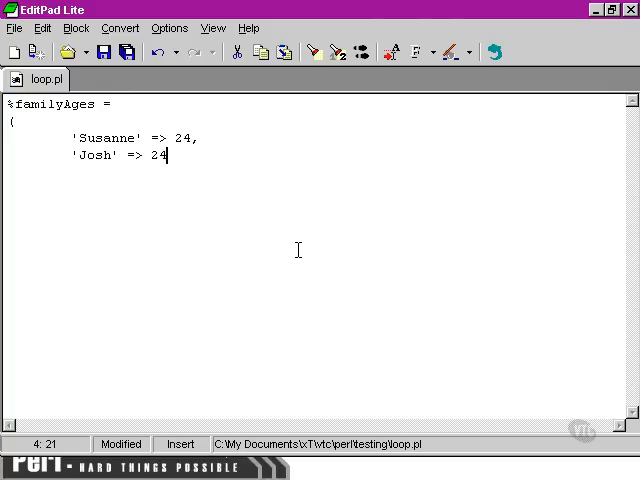
pyautogui.write(',')
pyautogui.click(316, 172)
pyautogui.write("'Rhiannon' => 2,")
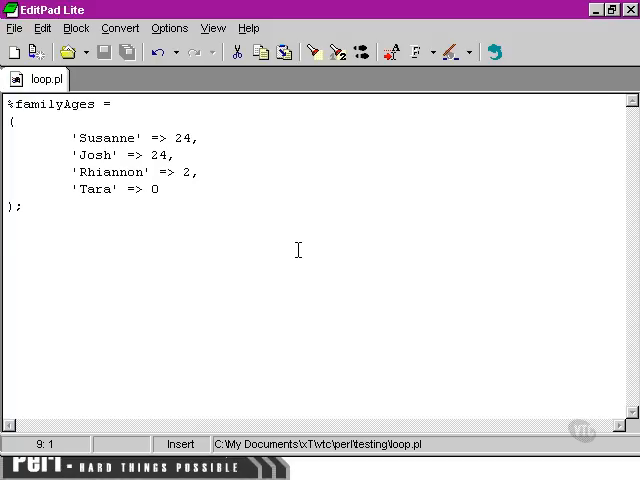
# - Add the loop header foreach (keys (%familyAges)) below the hash and start a new line
pyautogui.write('forea')
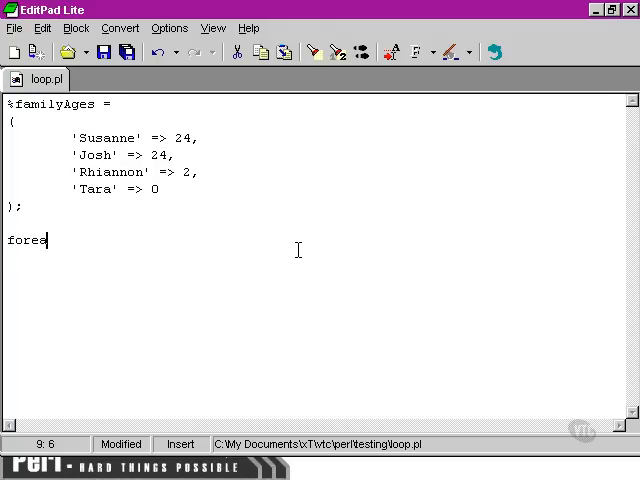
pyautogui.write('ch (')
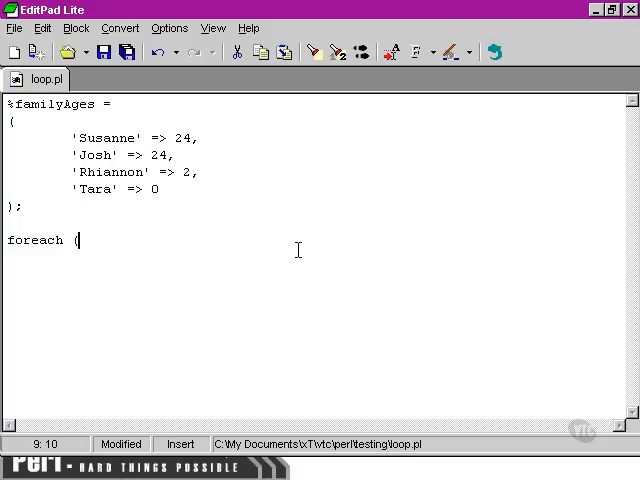
pyautogui.write('keys')
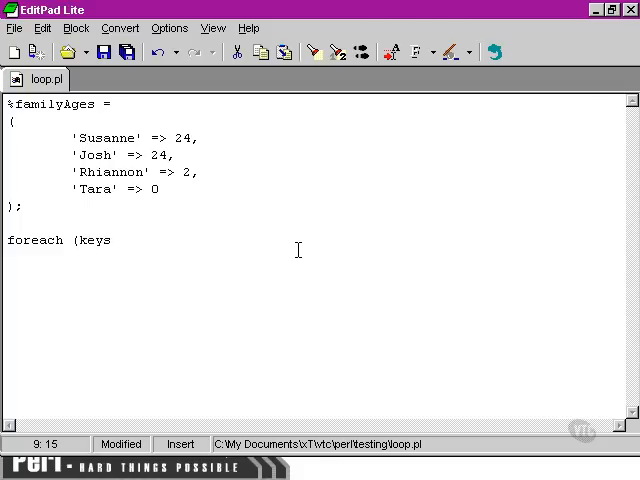
pyautogui.write('(')
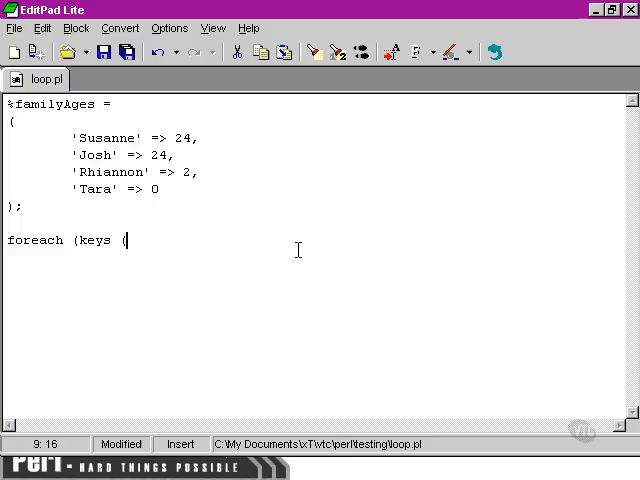
pyautogui.write('%familyAges')
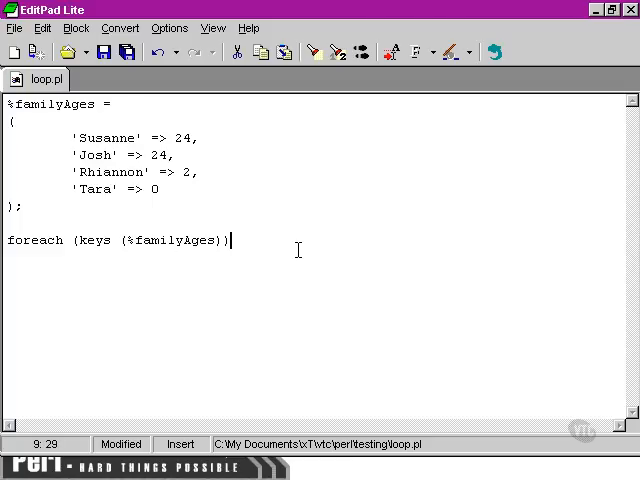
pyautogui.press('Return')
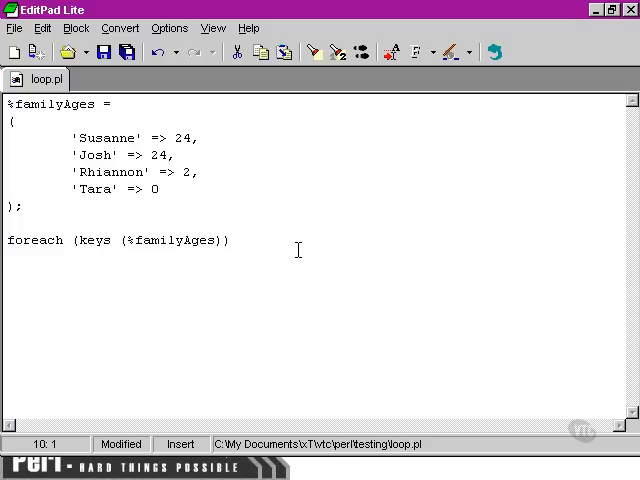
# - Open the loop body with { and return to editing loop.pl after viewing the output
pyautogui.write('{')
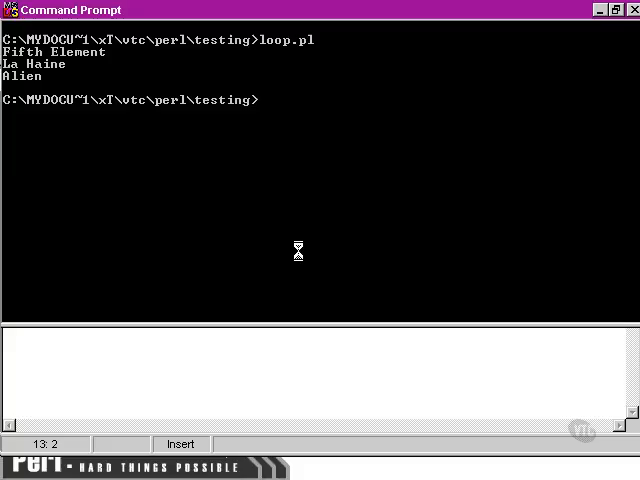
pyautogui.press('Return')
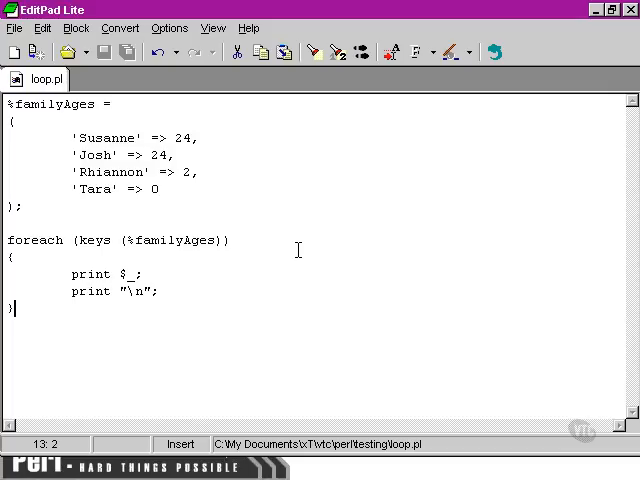
# - Remove the separate print "\n"; statement from the loop body
pyautogui.press('ctrl+a')
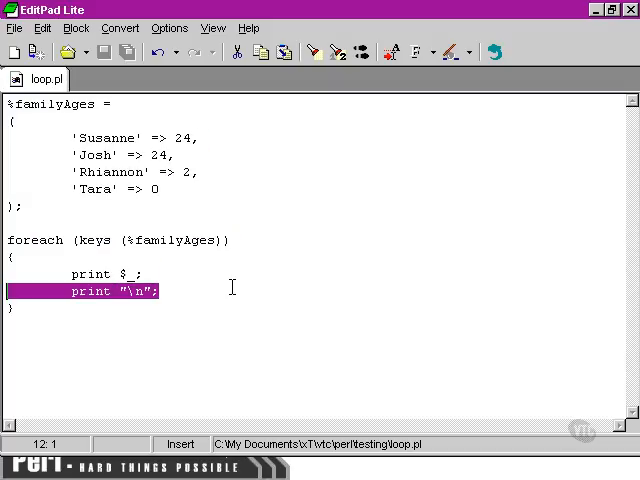
pyautogui.press('Delete')
pyautogui.write('"')
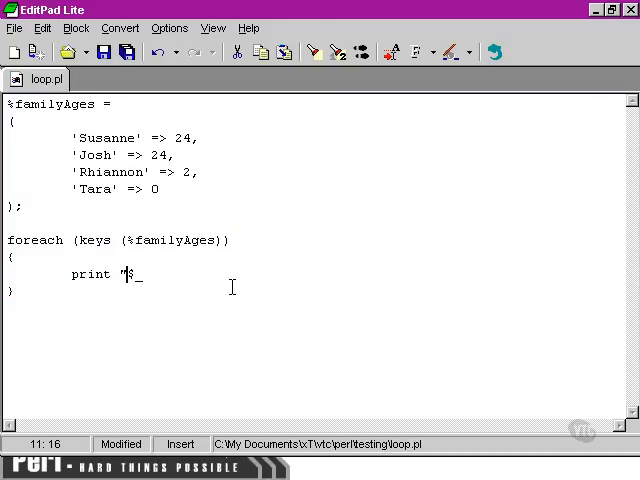
# - Rewrite the print line as print "$_ is $familyAges{$_} years old.\n";
pyautogui.write('$')
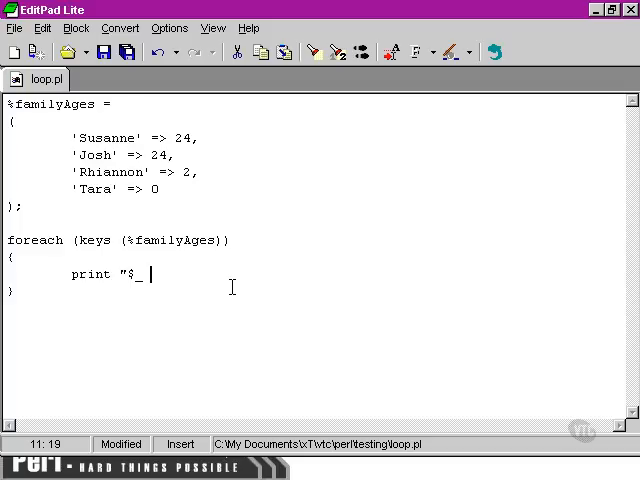
pyautogui.write('is')
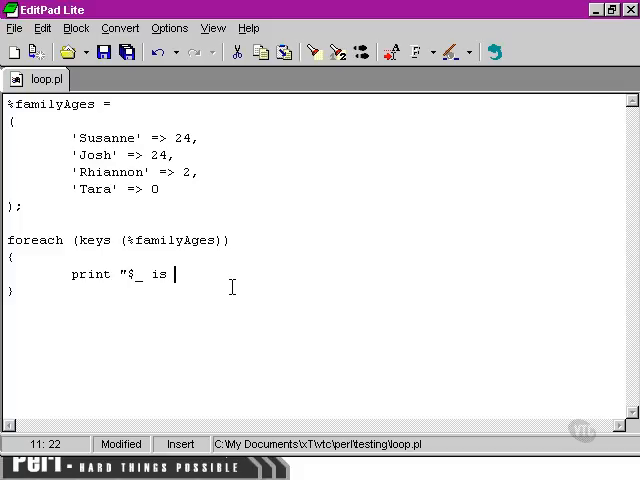
pyautogui.write('$')
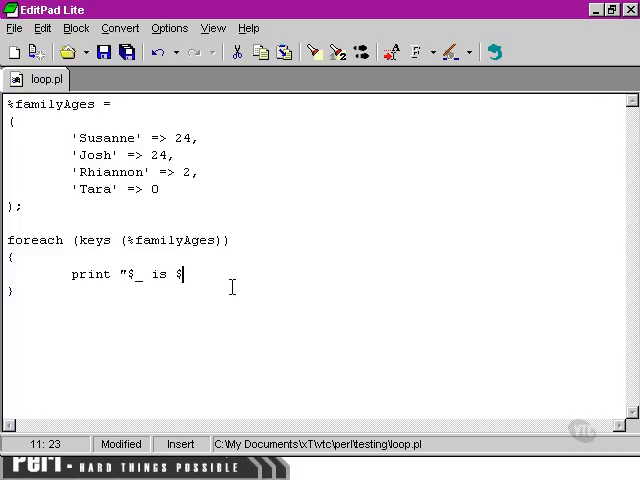
pyautogui.write('familyAg')
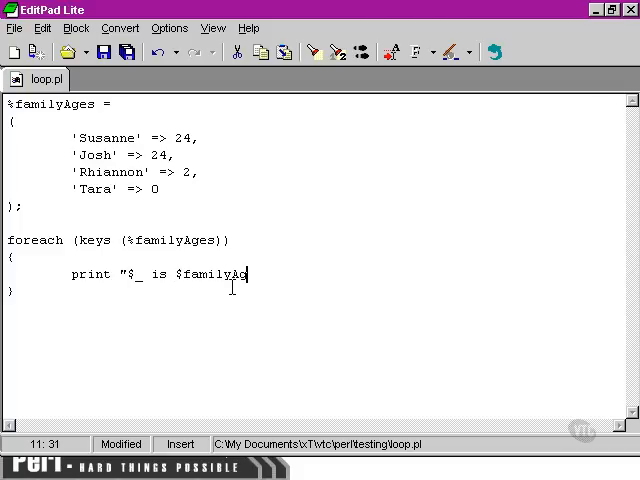
pyautogui.write('es')
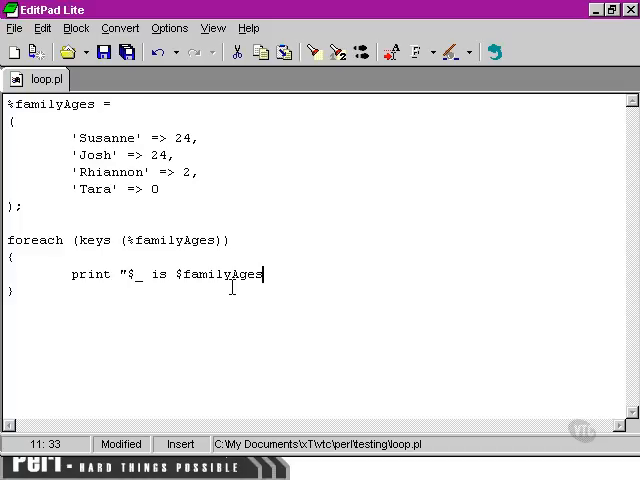
pyautogui.write('{$_')
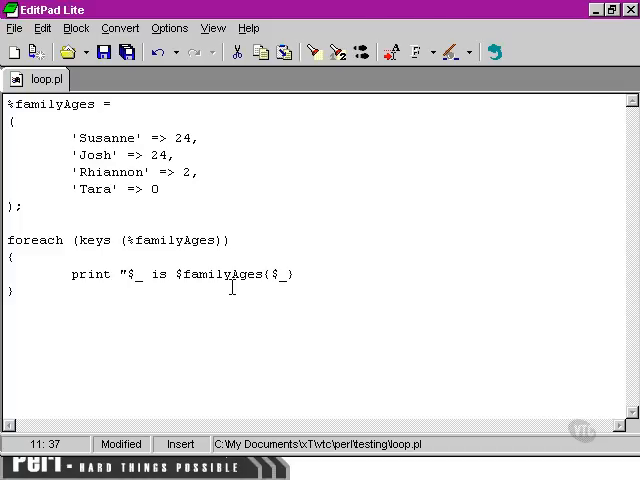
pyautogui.write('yeras')
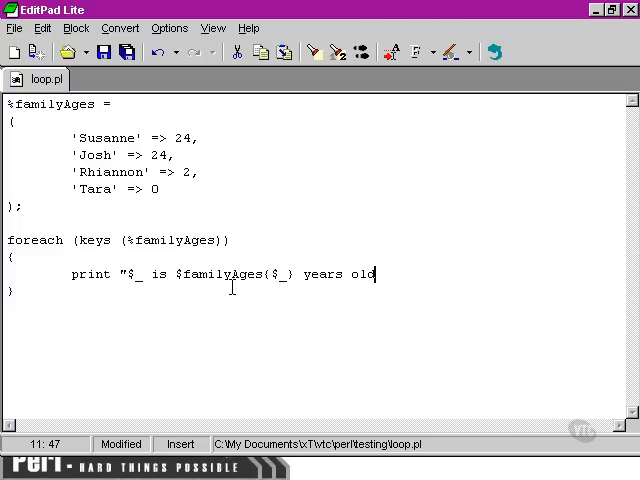
pyautogui.write('.\\n";')
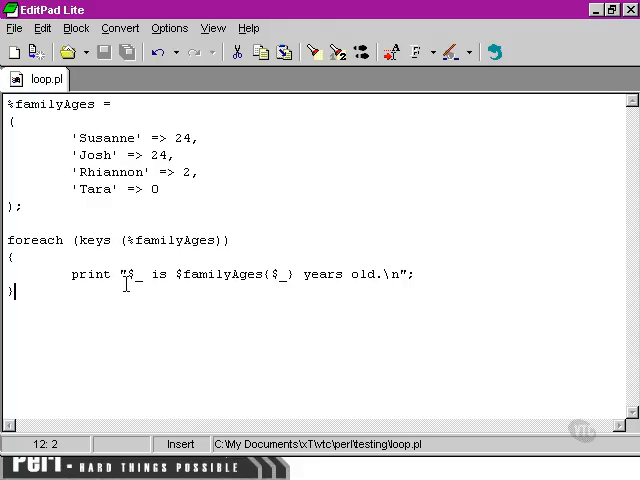
pyautogui.doubleClick(136, 274)
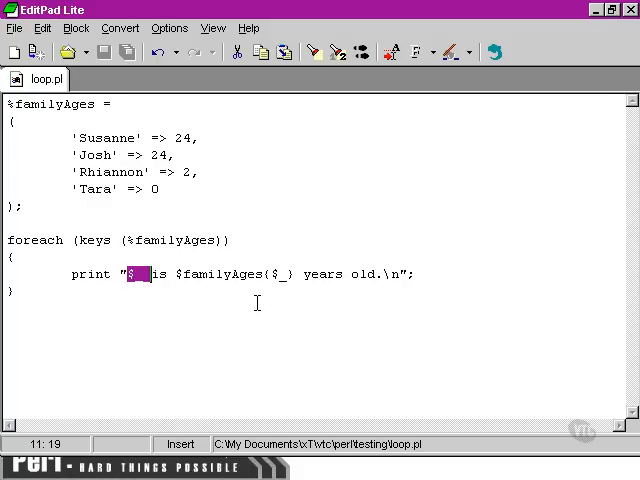
pyautogui.moveTo(266, 272)
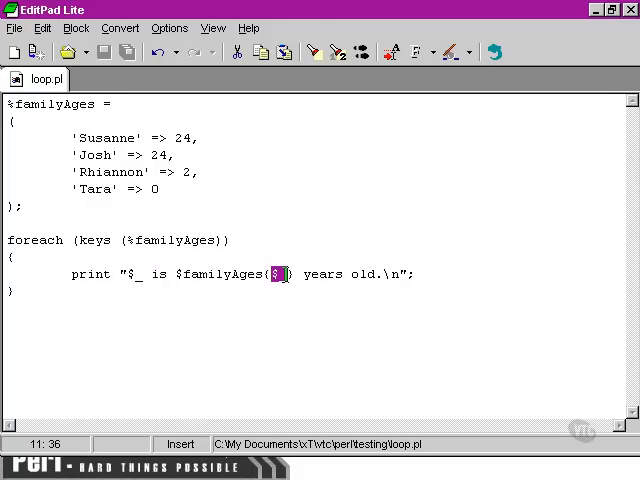
pyautogui.moveTo(240, 298)
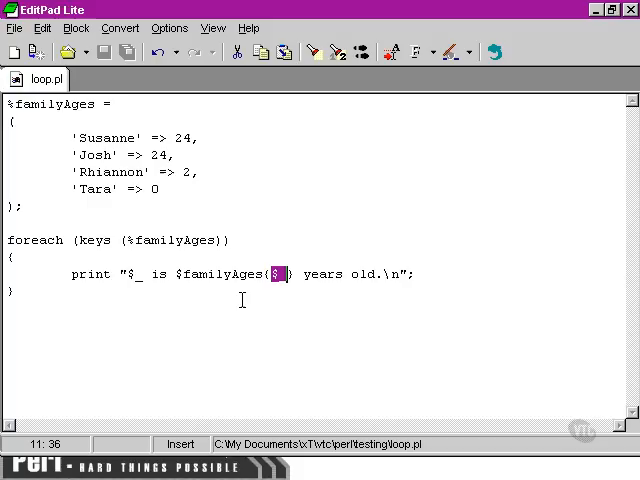
pyautogui.moveTo(180, 290)
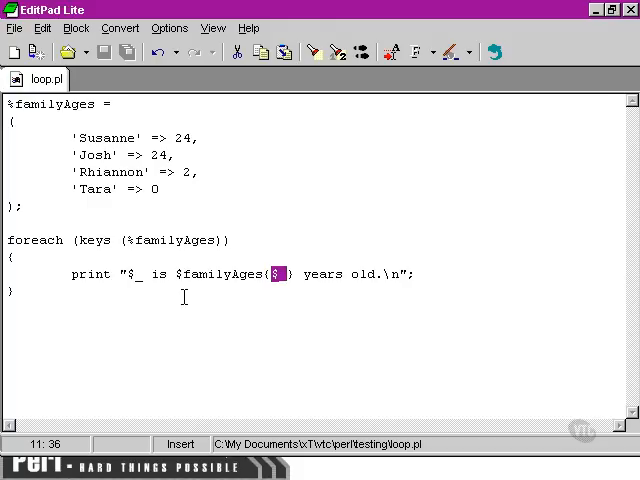
pyautogui.click(236, 388)
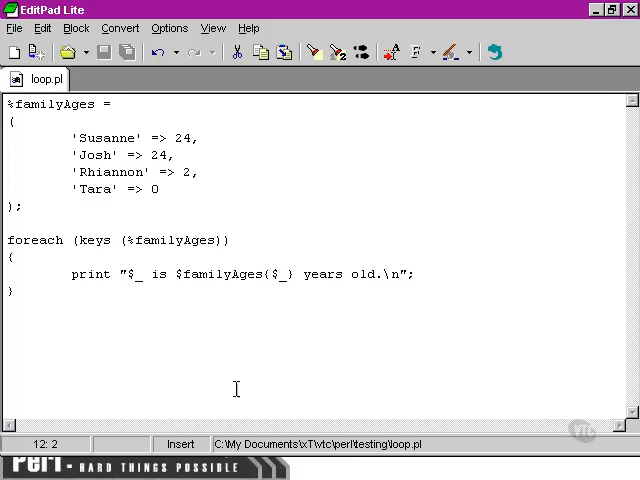